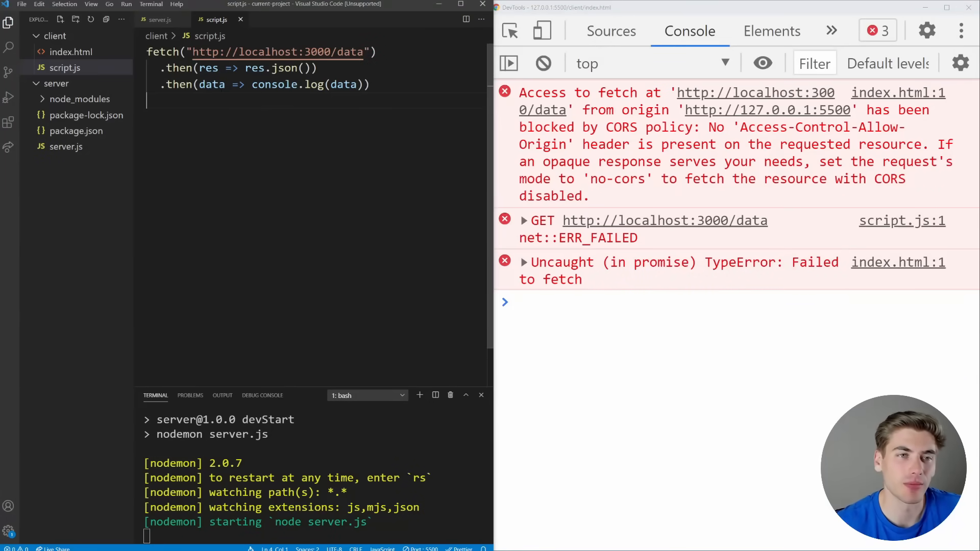
Open server.js on port 3000 and highlight Access-Control-Allow-Origin in the console error.
double_click(276, 52)
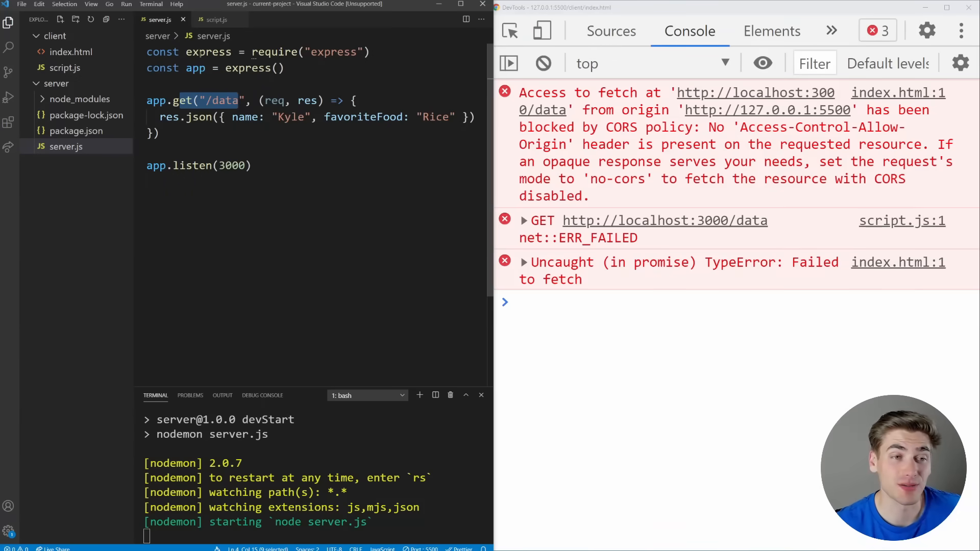
double_click(231, 166)
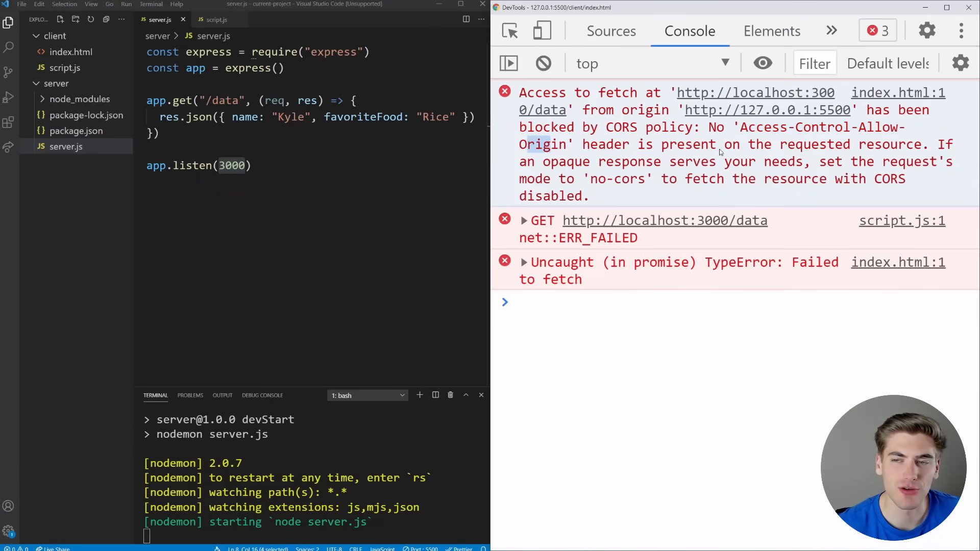
mouse_move(863, 136)
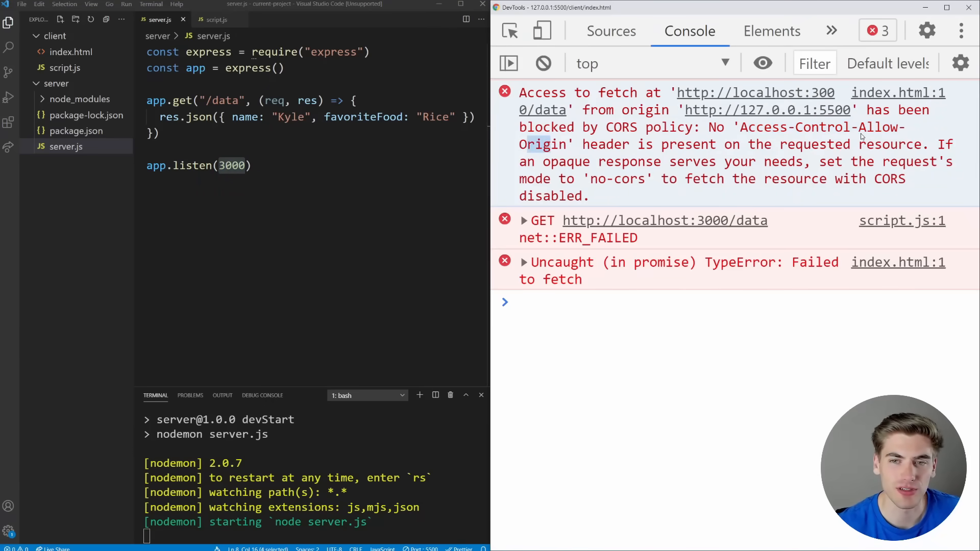
mouse_move(797, 160)
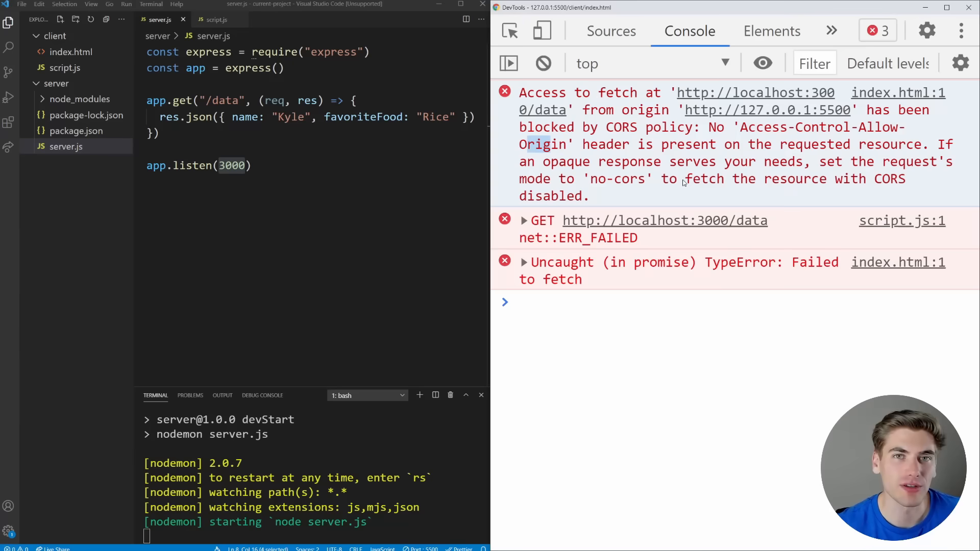
left_click_drag(745, 128, 879, 144)
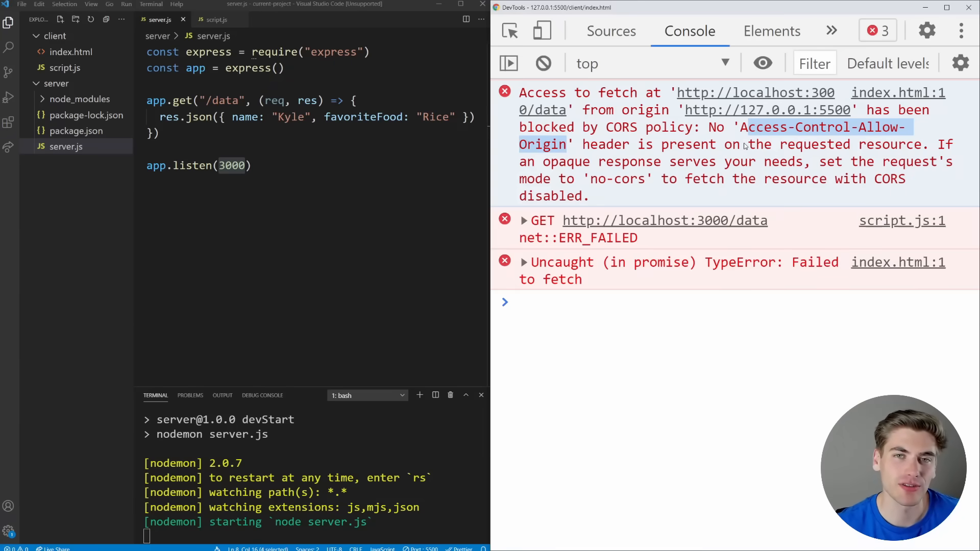
mouse_move(757, 148)
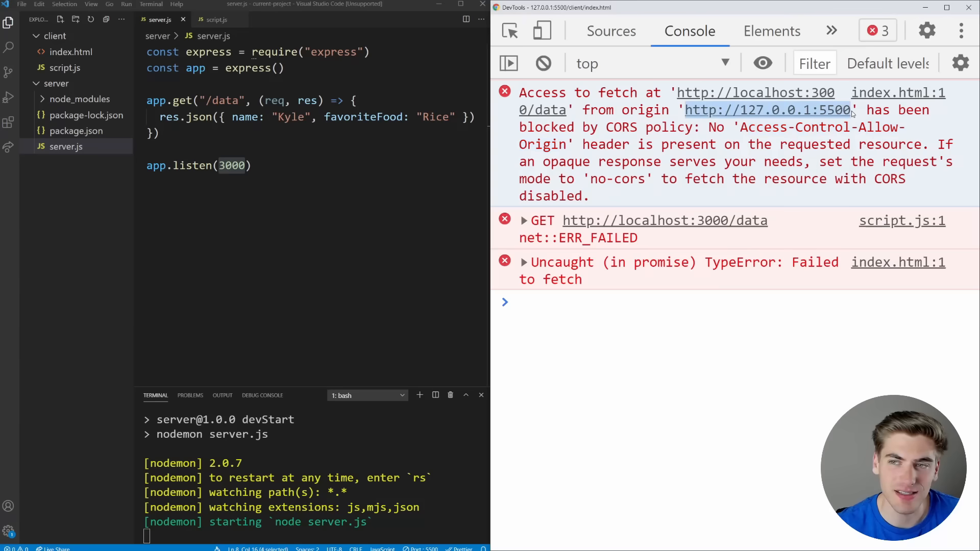
mouse_move(824, 185)
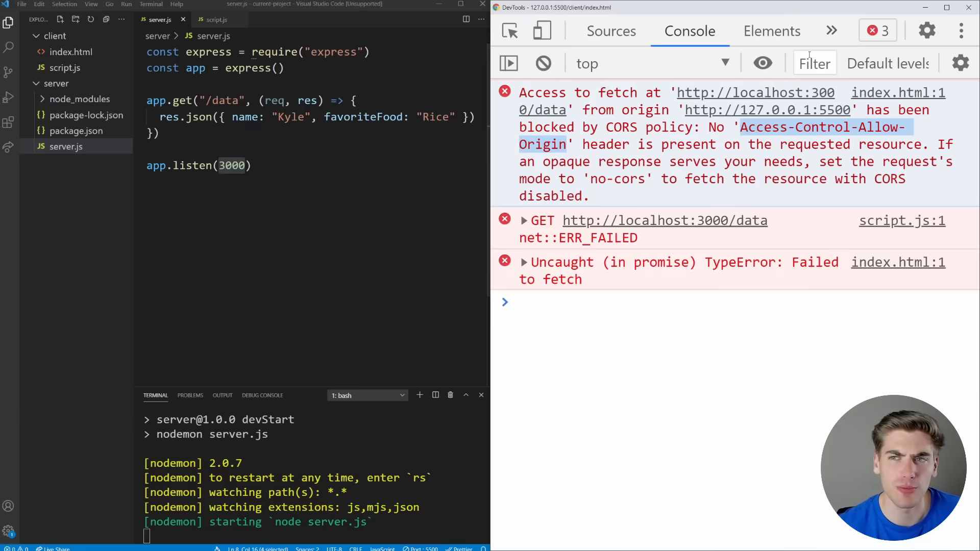
Filter the Network log to fetch requests and inspect the failed /data request headers.
left_click(770, 30)
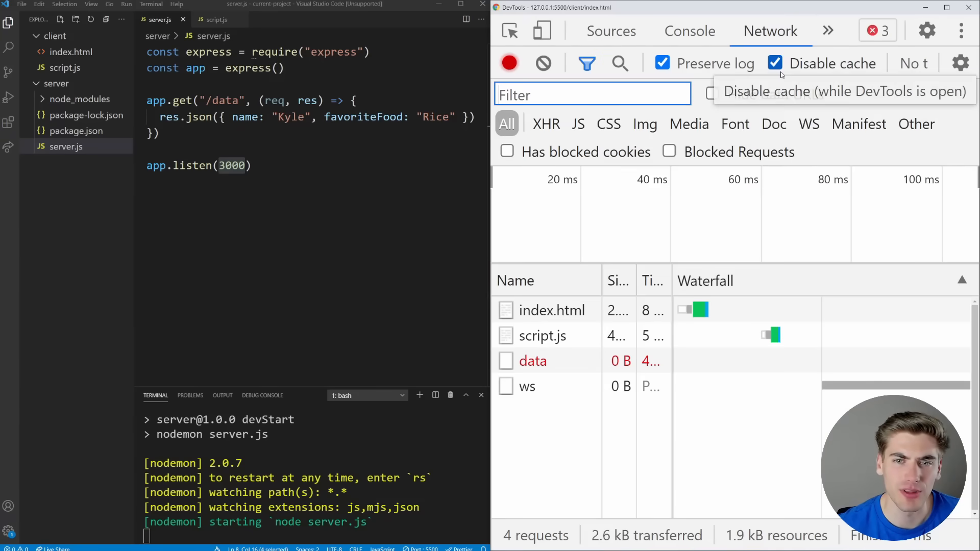
left_click(533, 360)
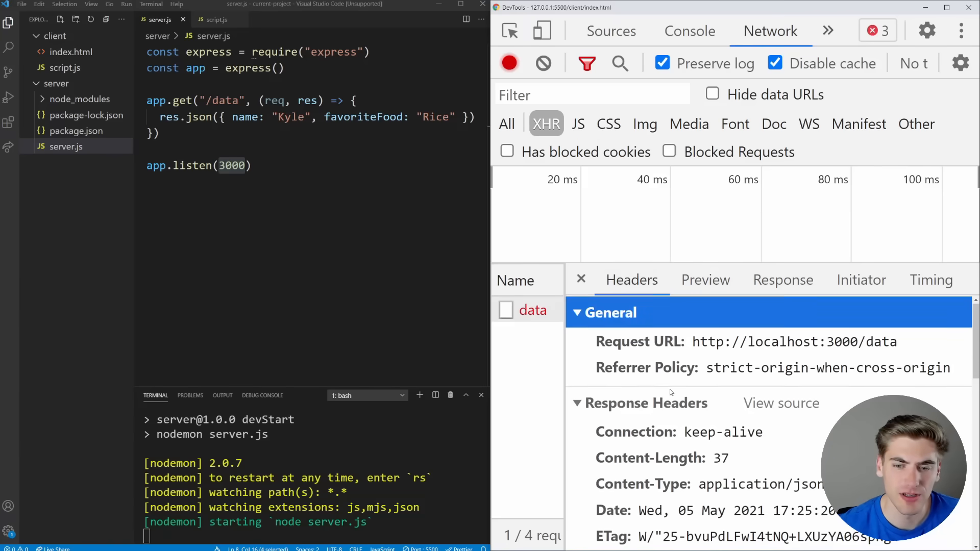
scroll("down", 3)
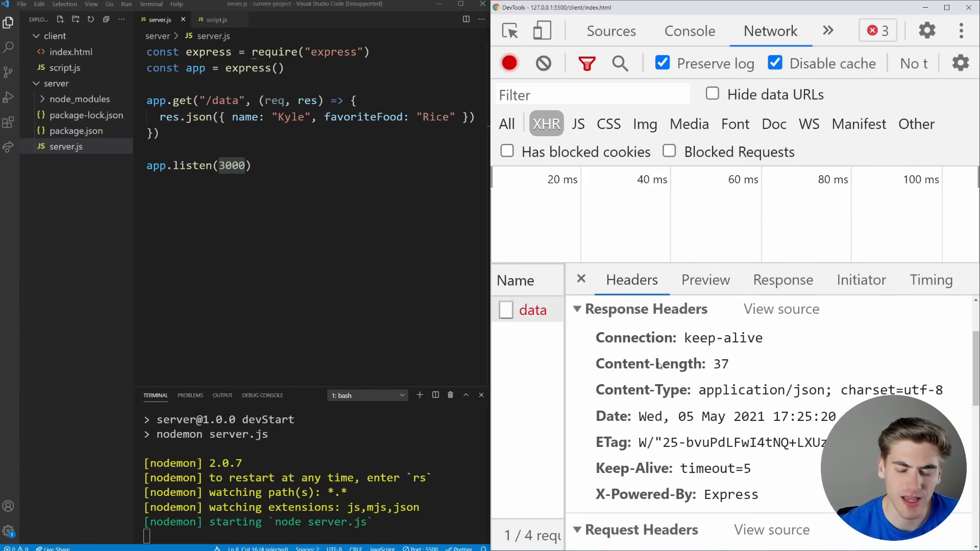
left_click(689, 31)
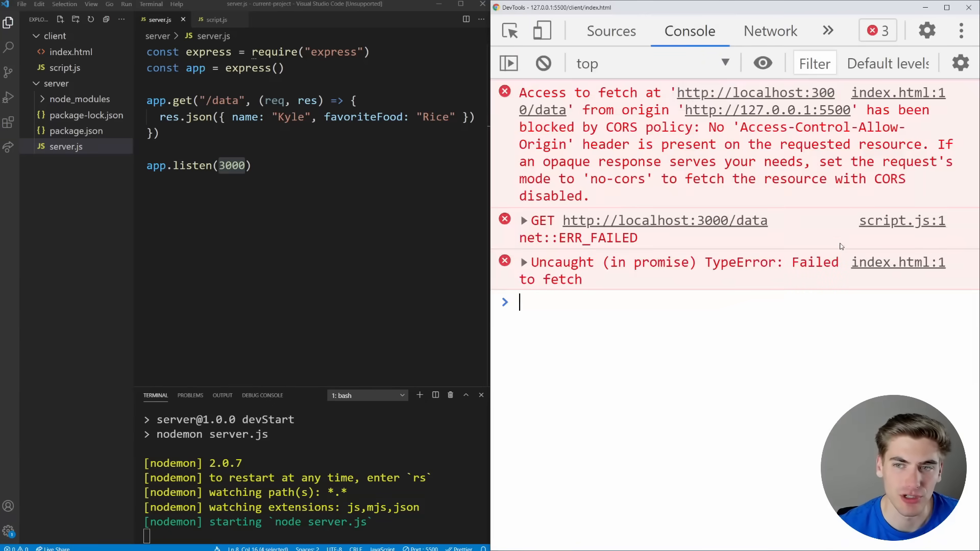
left_click(770, 31)
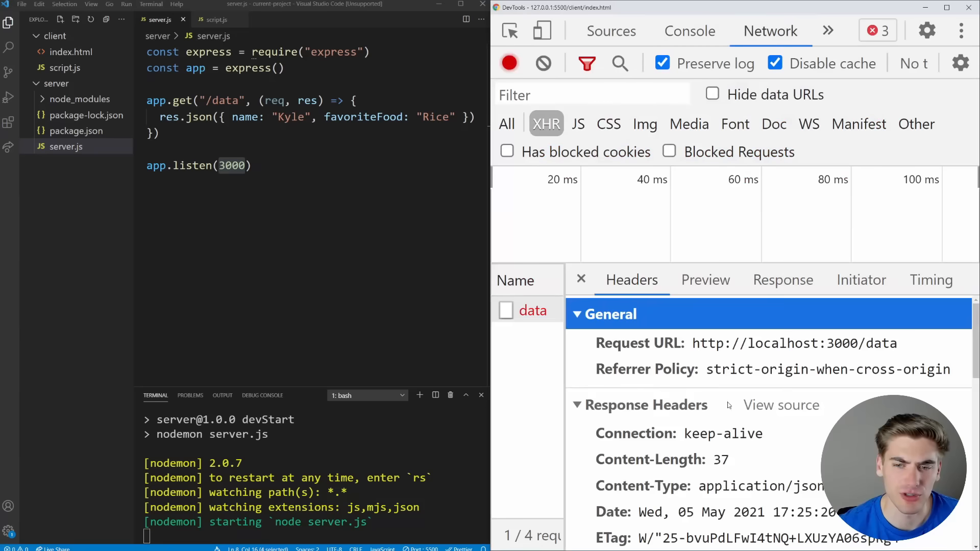
scroll("down", 3)
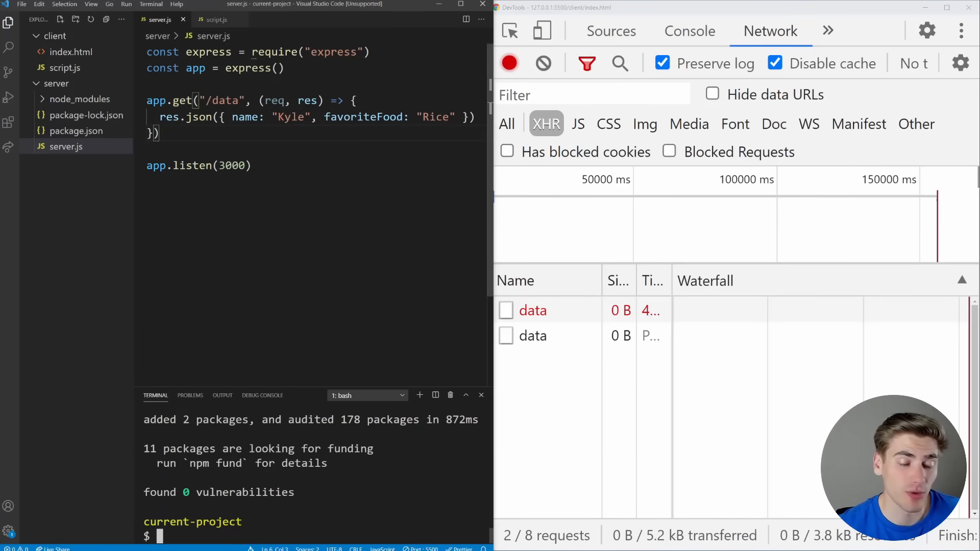
type("npm run devStart")
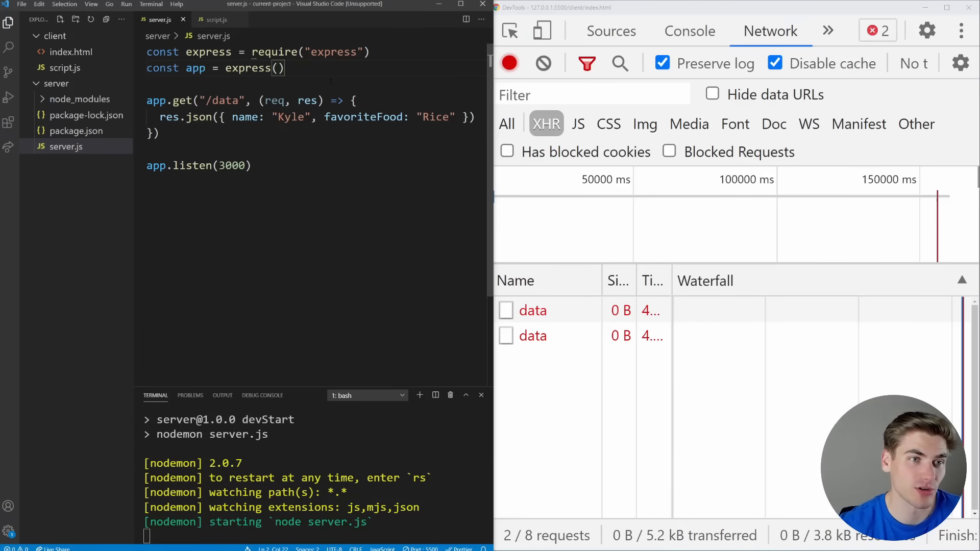
type("app.use()")
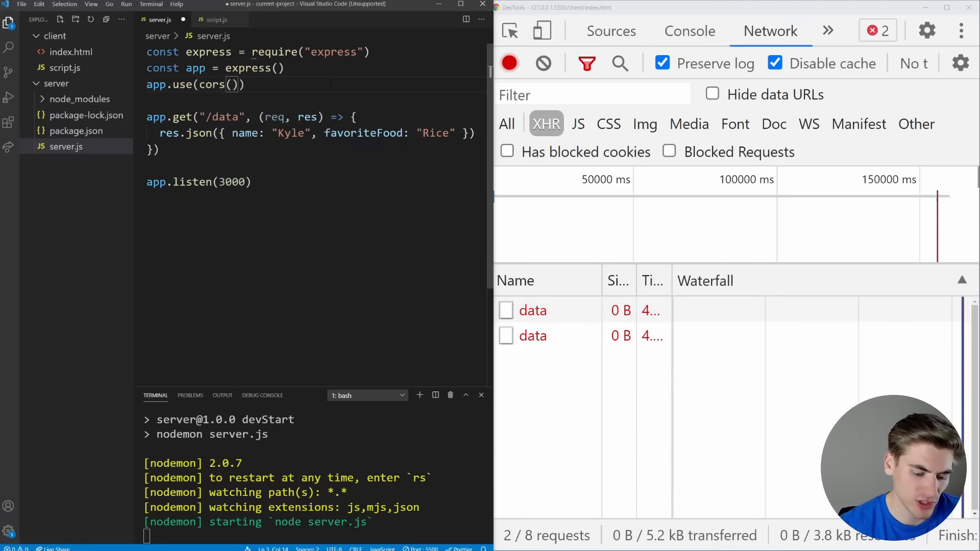
type("{↵origin: '")
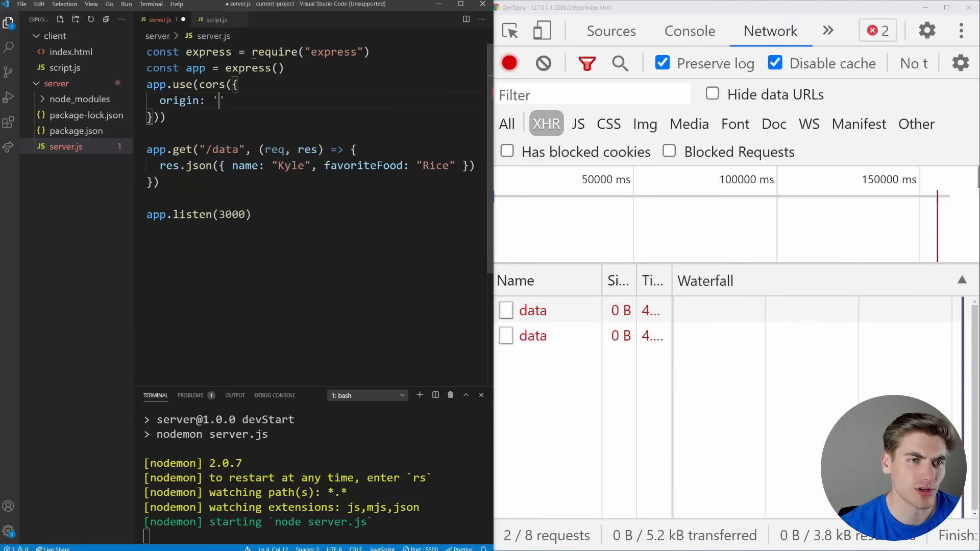
type("http:/")
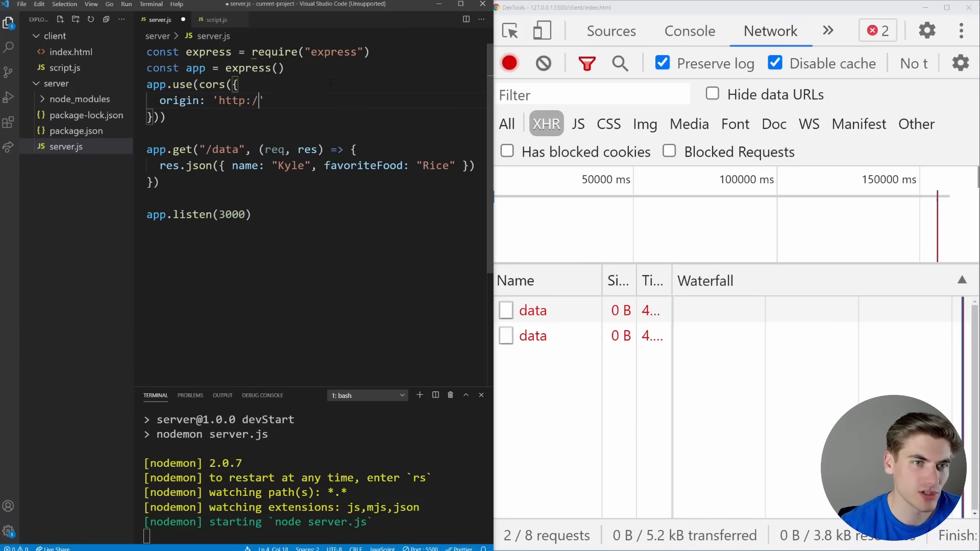
type("localhost:5500\",")
type("const cors = require(\"cors\")")
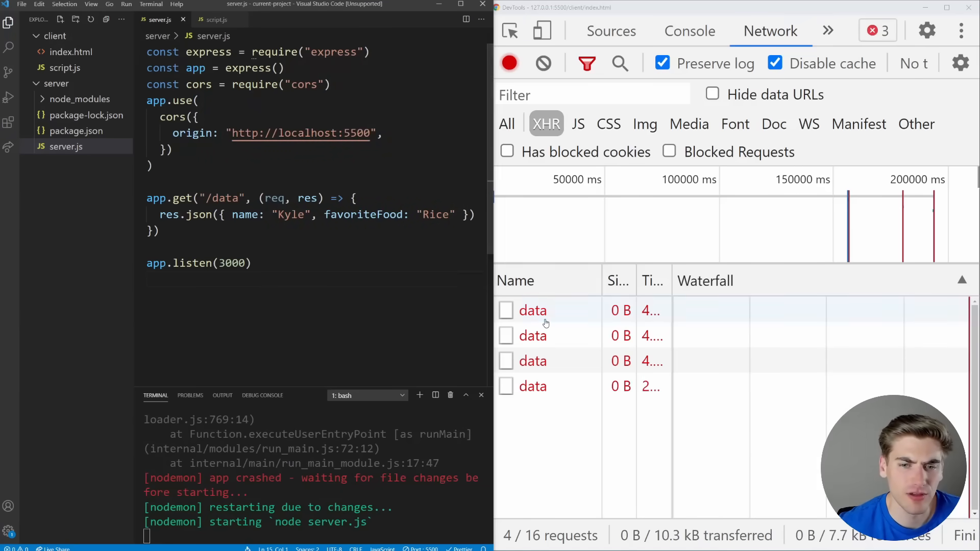
Replace localhost with 127.0.0.1 in the origin after the console error, then view the data request.
left_click(690, 30)
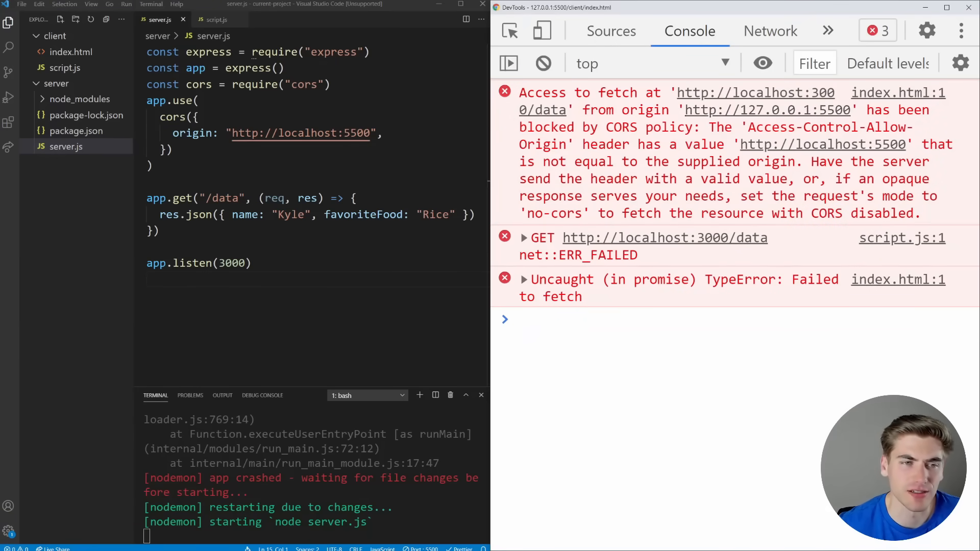
double_click(299, 133)
type("127.0.0.1")
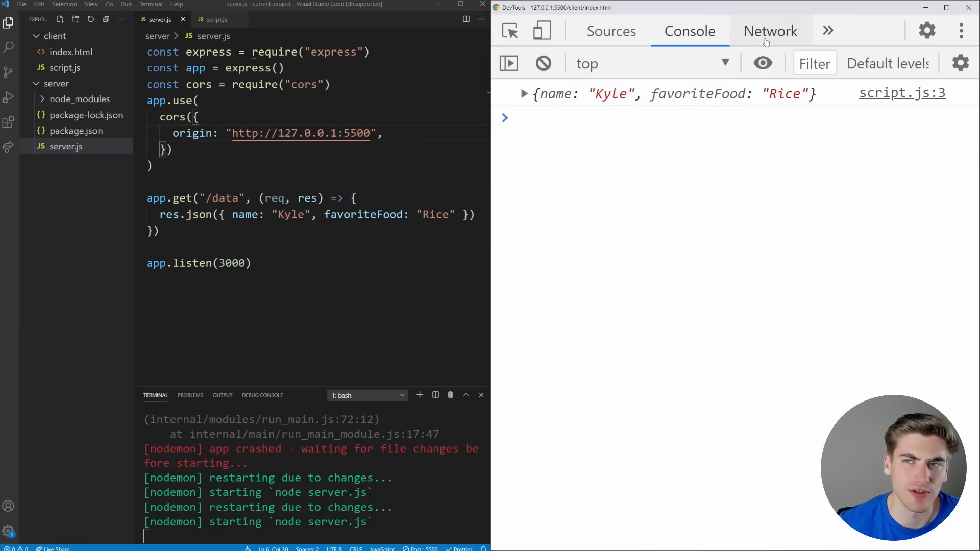
left_click(770, 30)
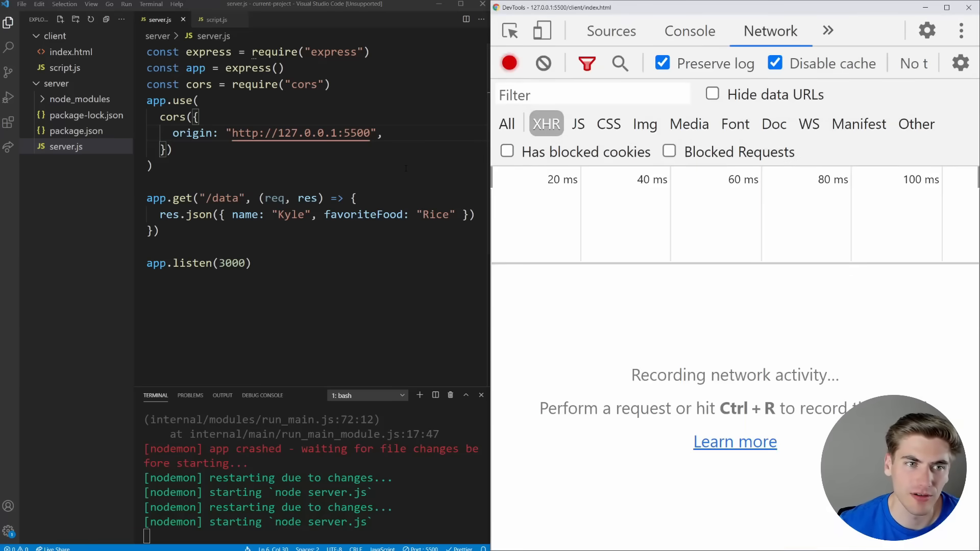
left_click(534, 310)
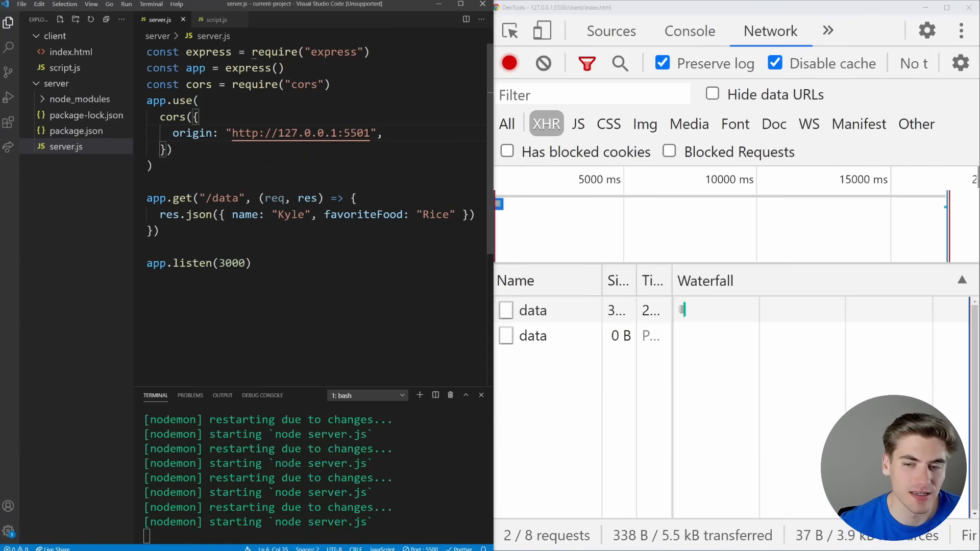
Set origin to "*" and confirm the response carries Access-Control-Allow-Origin: *.
left_click(690, 31)
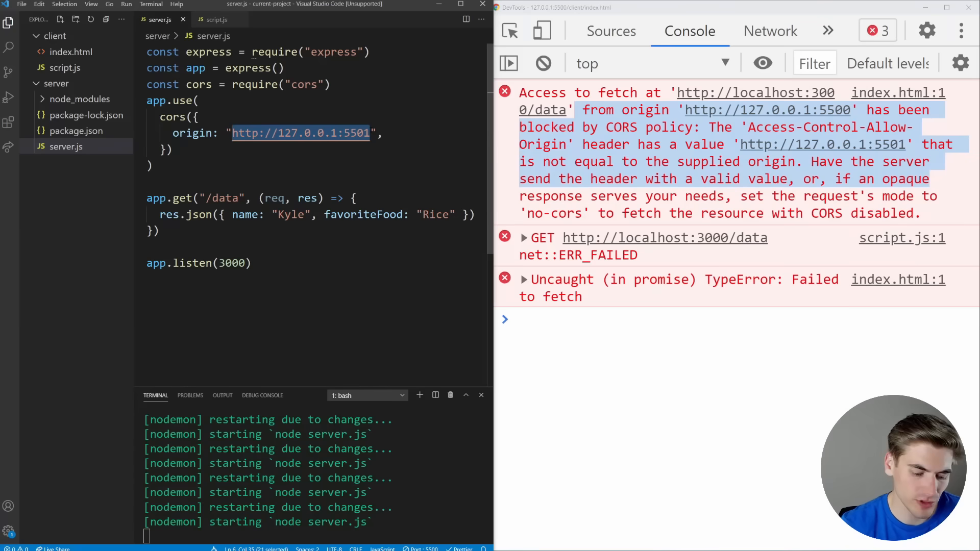
type("*")
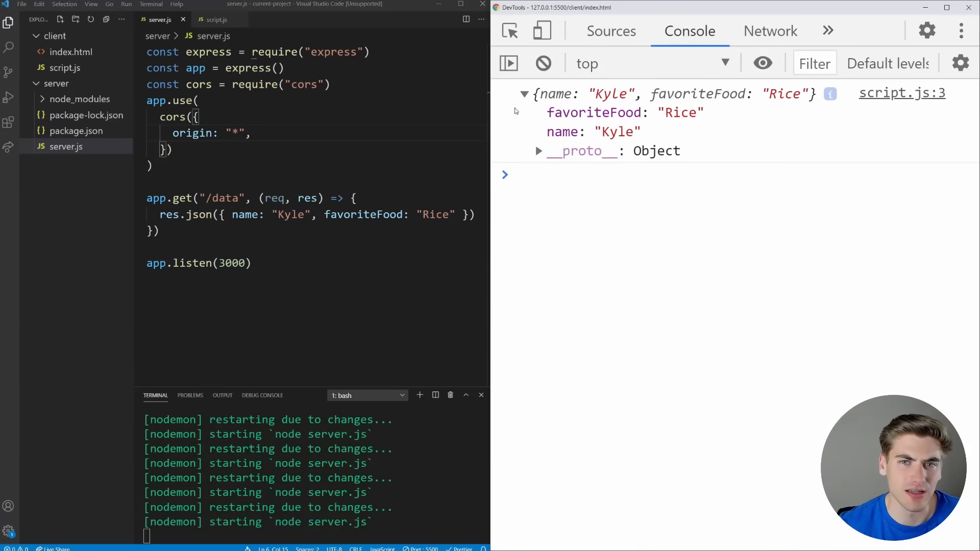
left_click(525, 94)
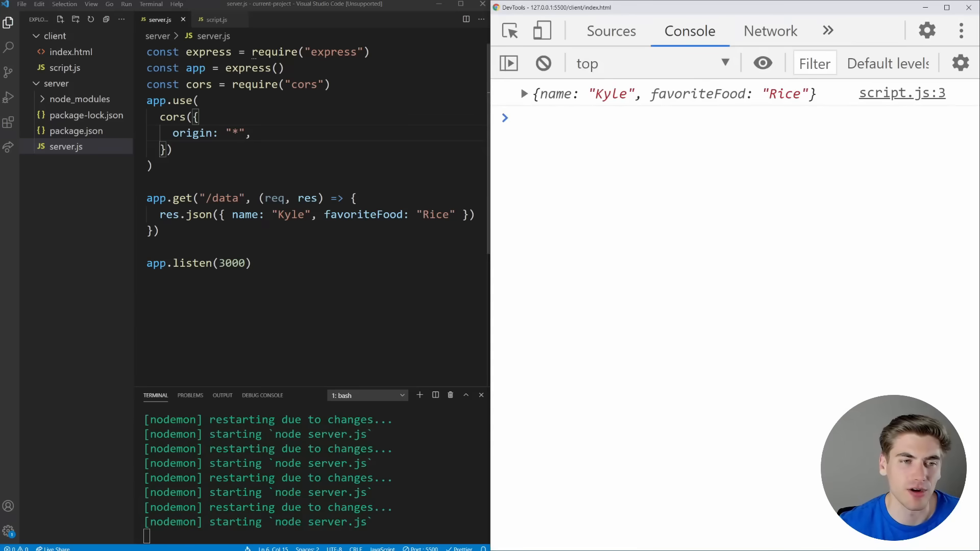
left_click(770, 31)
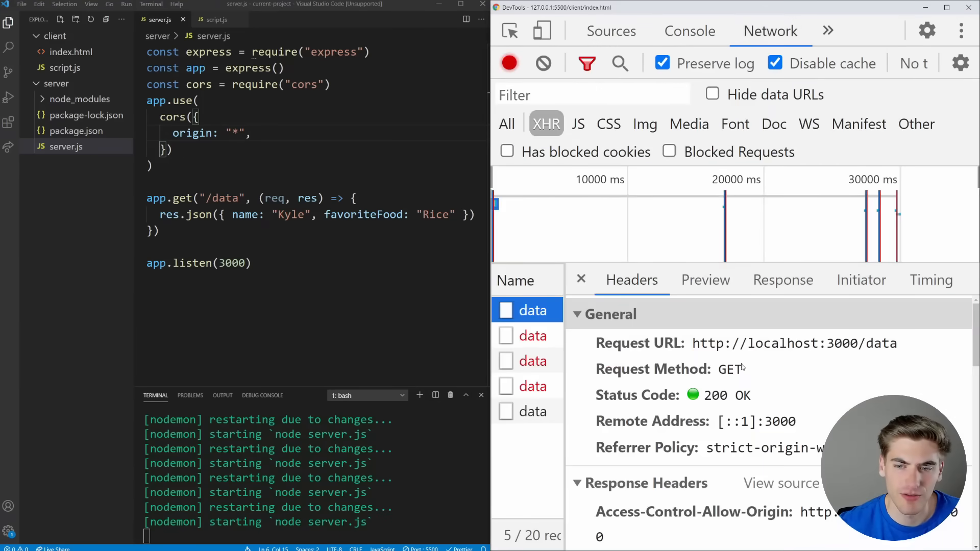
scroll("down", 3)
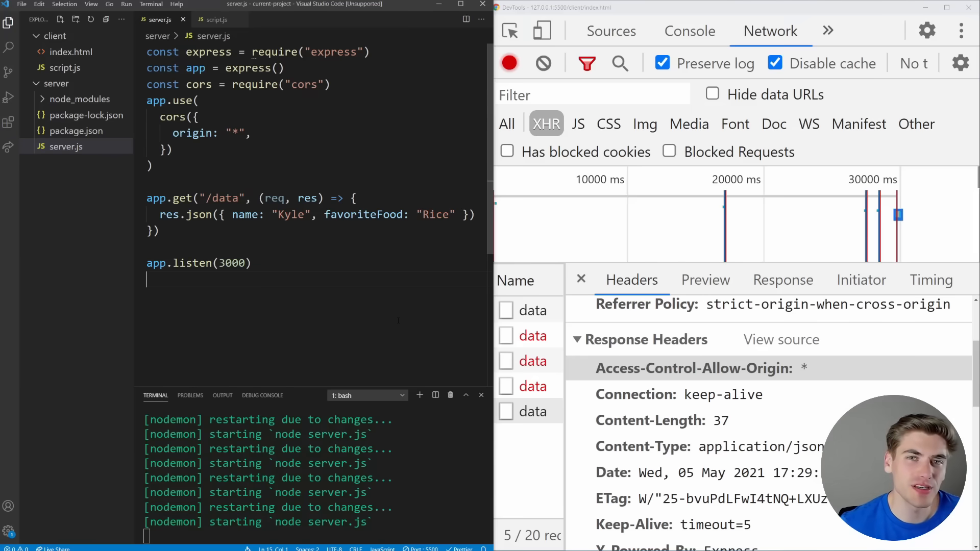
type("put")
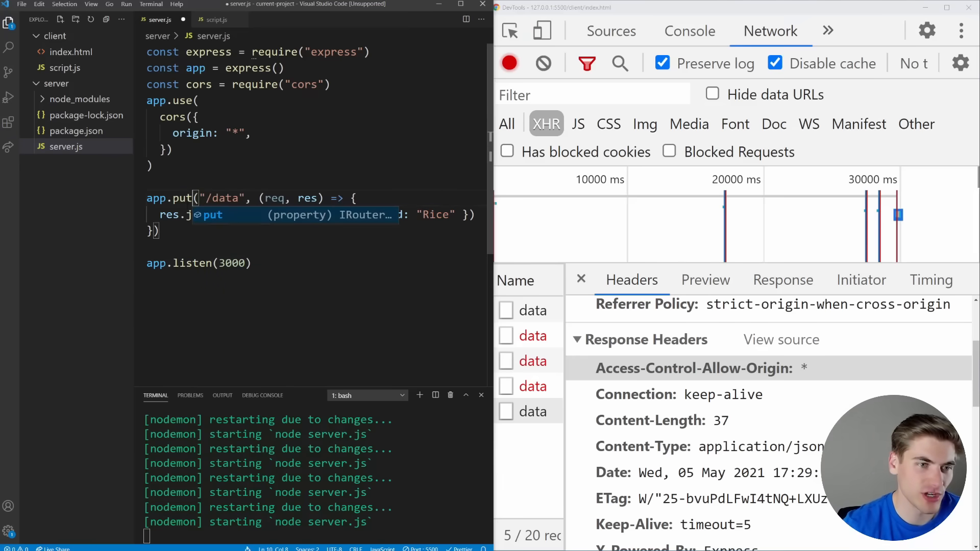
left_click(217, 19)
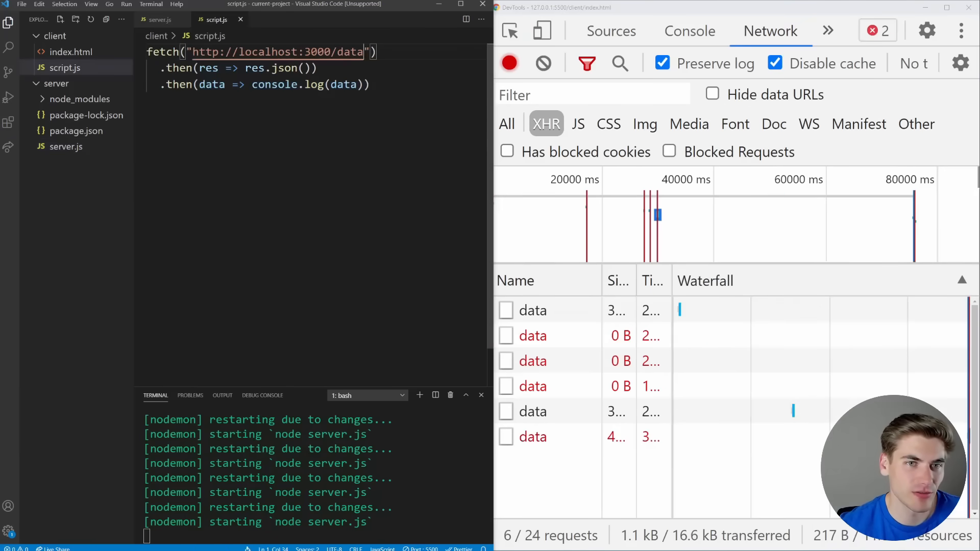
type(",")
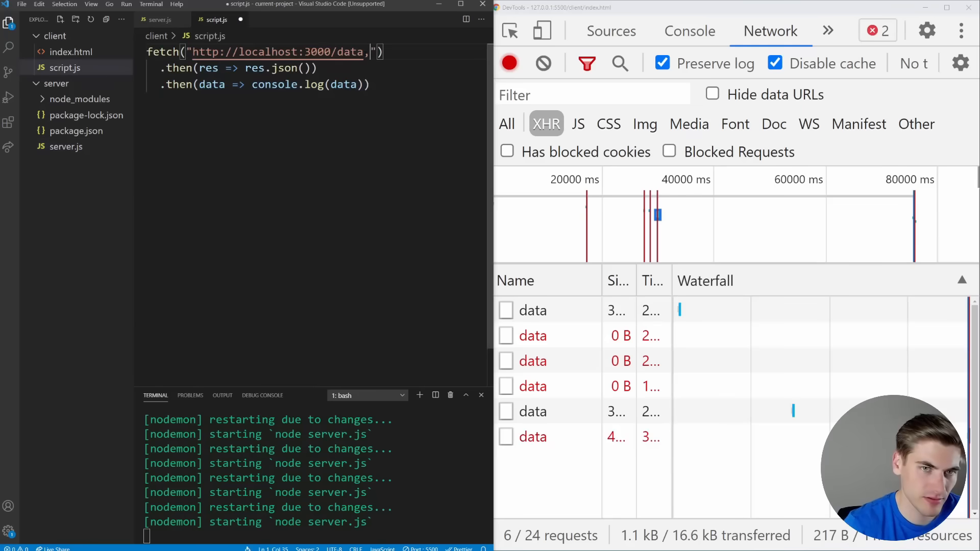
type(", { meth")
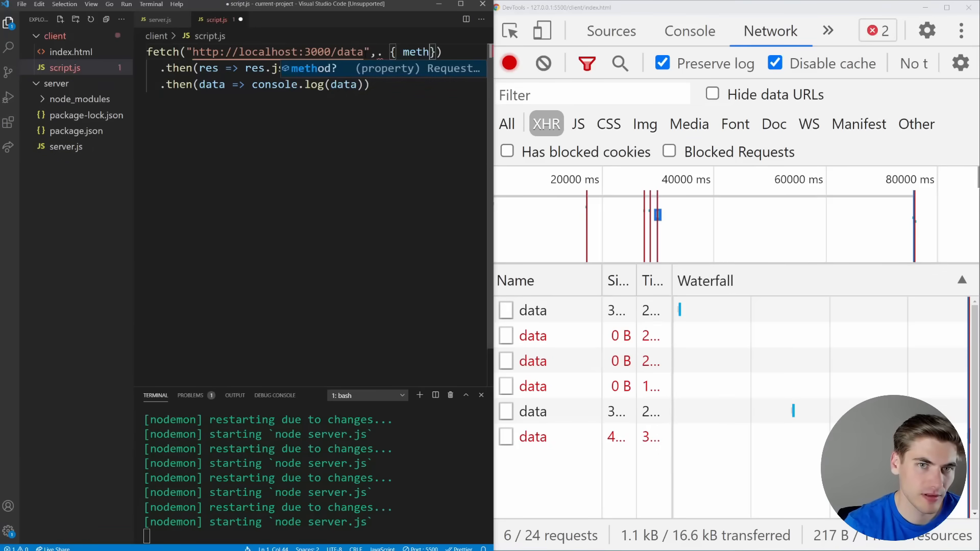
type("method: 'PUT'")
type("origin: \"http://\",")
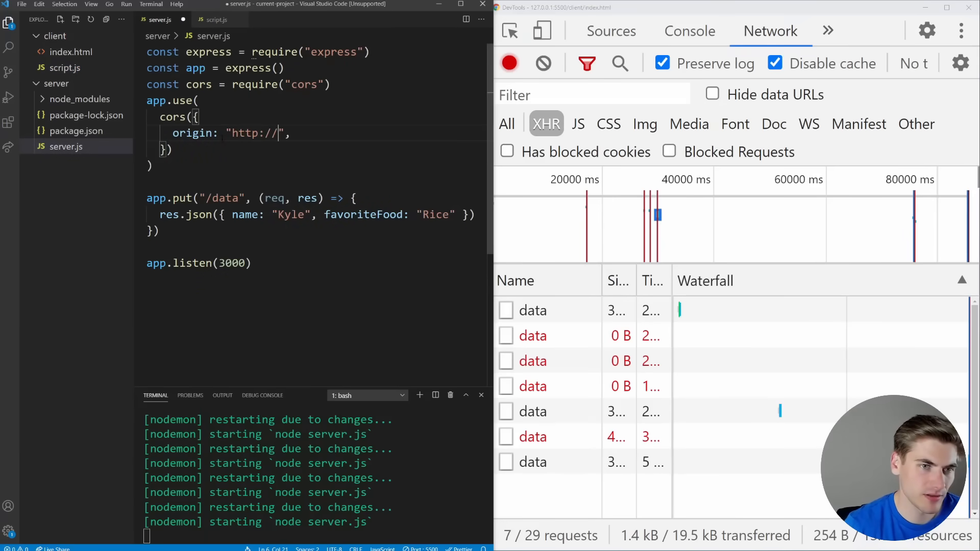
type("127.0.0.1:5500")
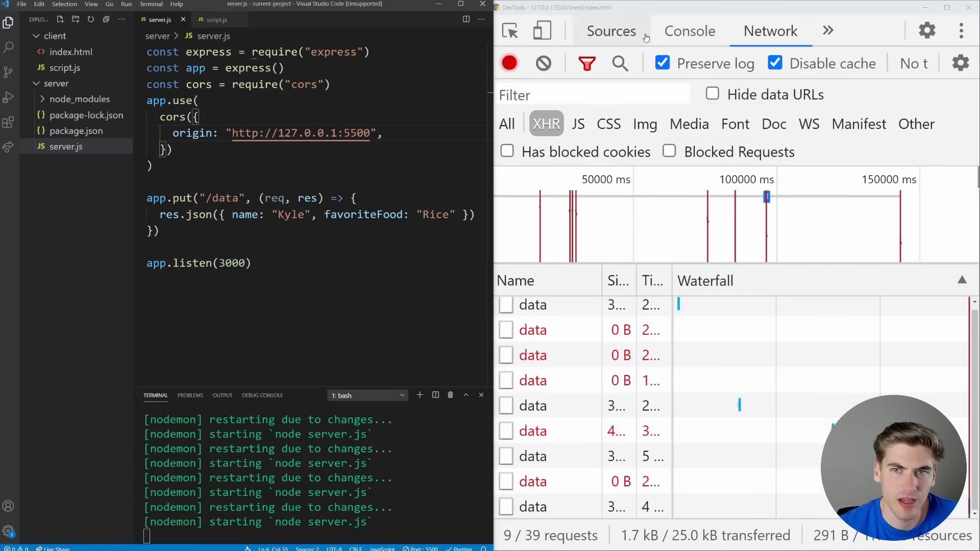
Confirm the PUT data in the console and inspect the OPTIONS preflight request's headers.
left_click(690, 31)
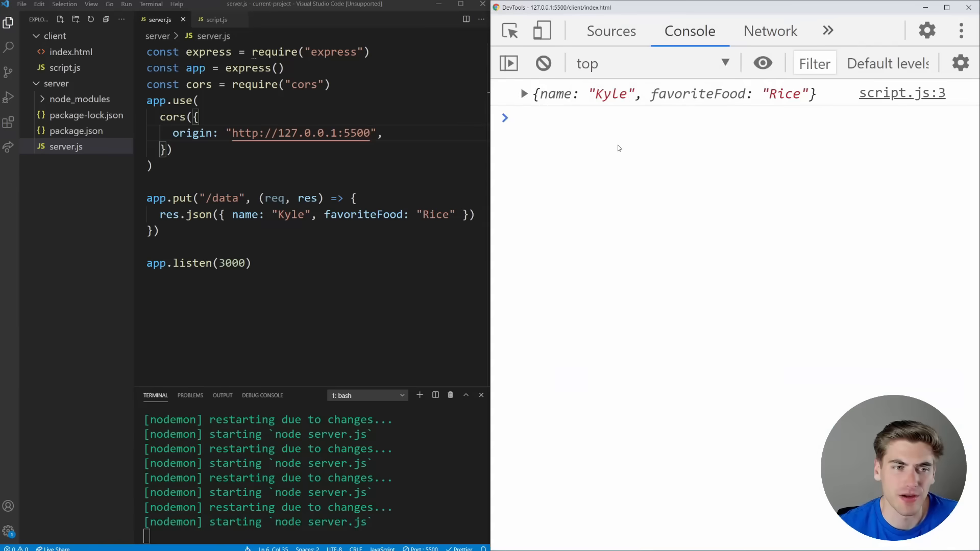
left_click(770, 30)
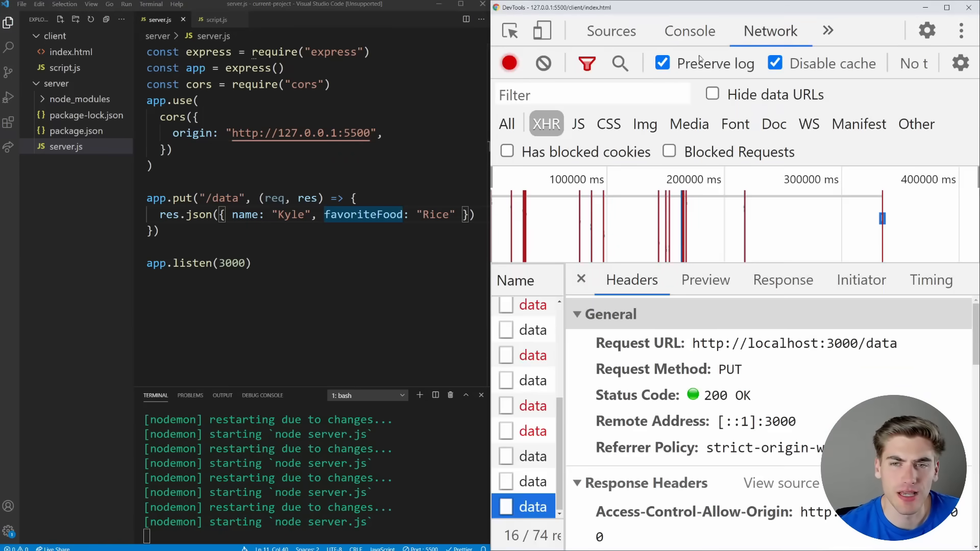
left_click(917, 123)
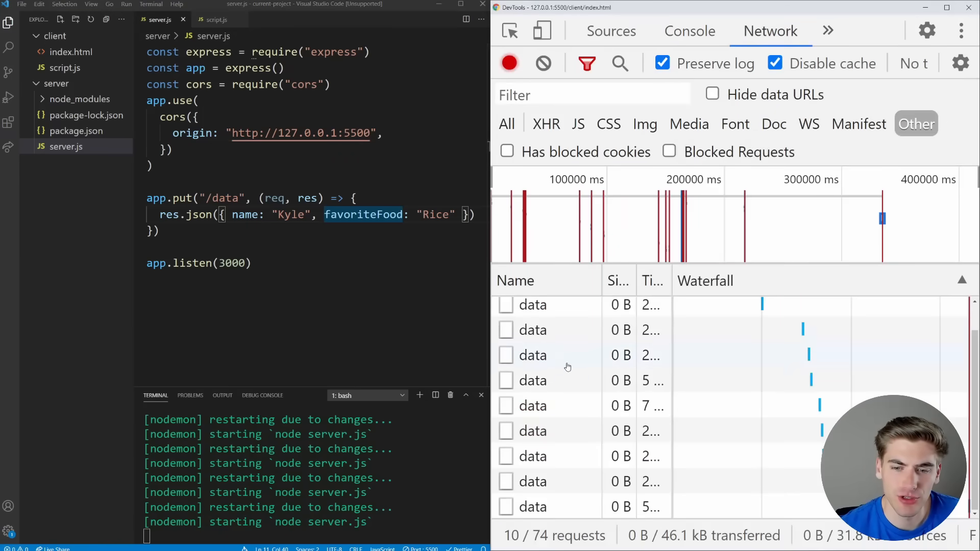
left_click(533, 507)
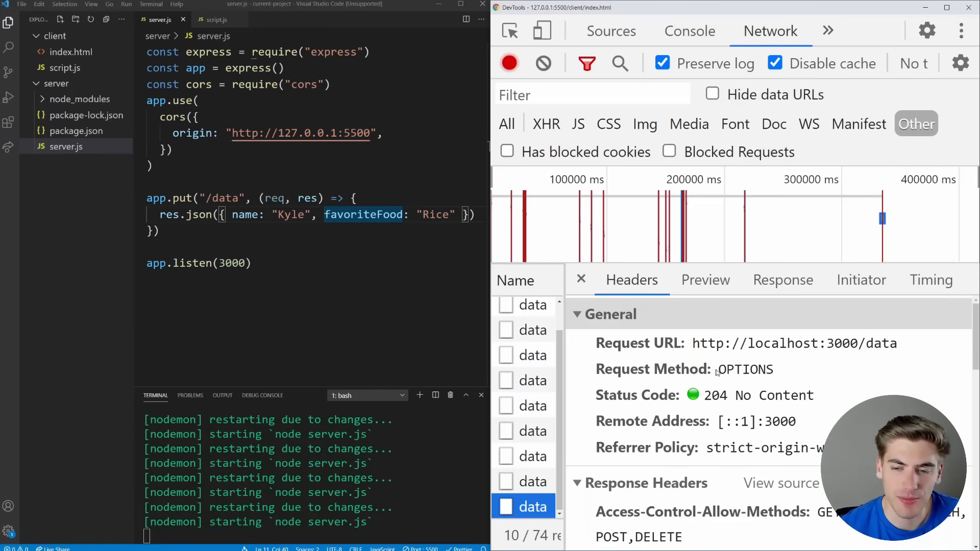
mouse_move(734, 375)
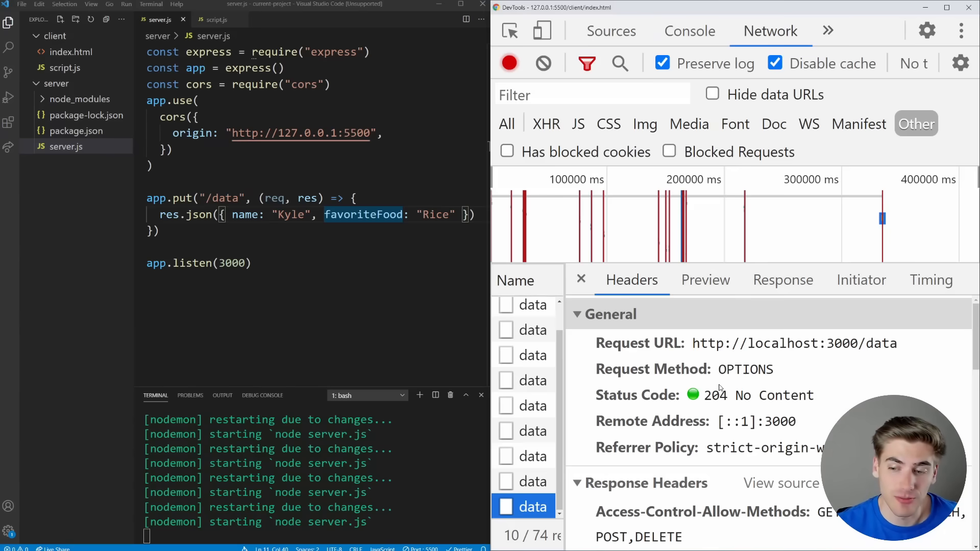
scroll("down", 3)
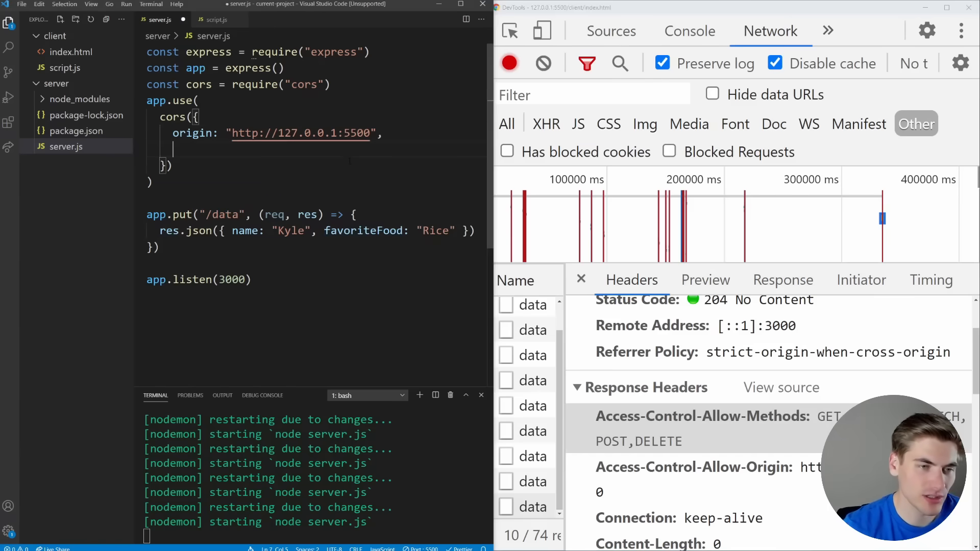
type("methods: ['GET', '")
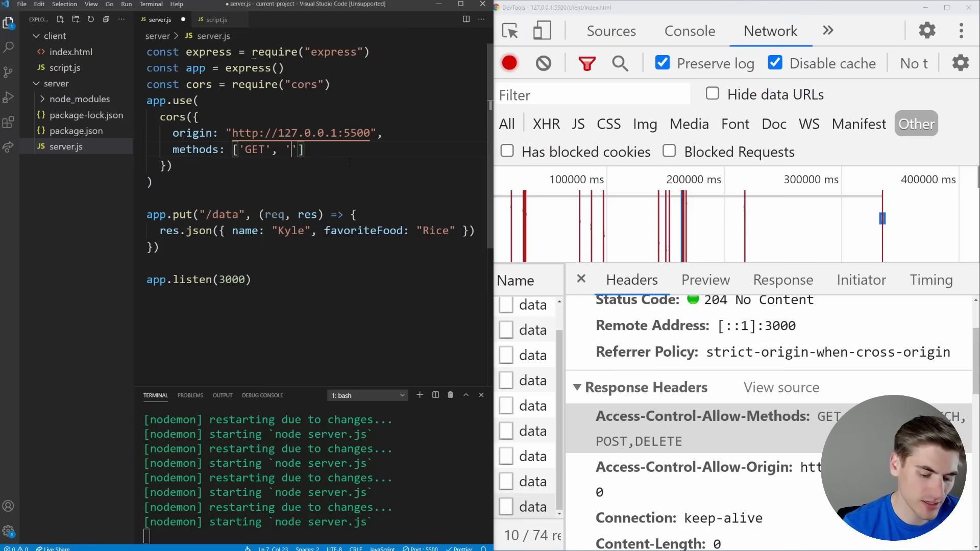
type("POST")
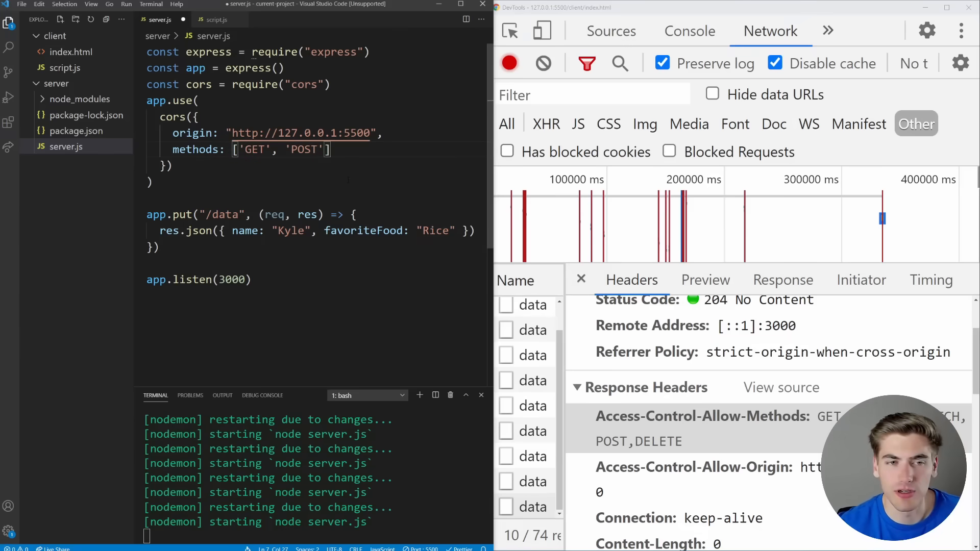
left_click(689, 30)
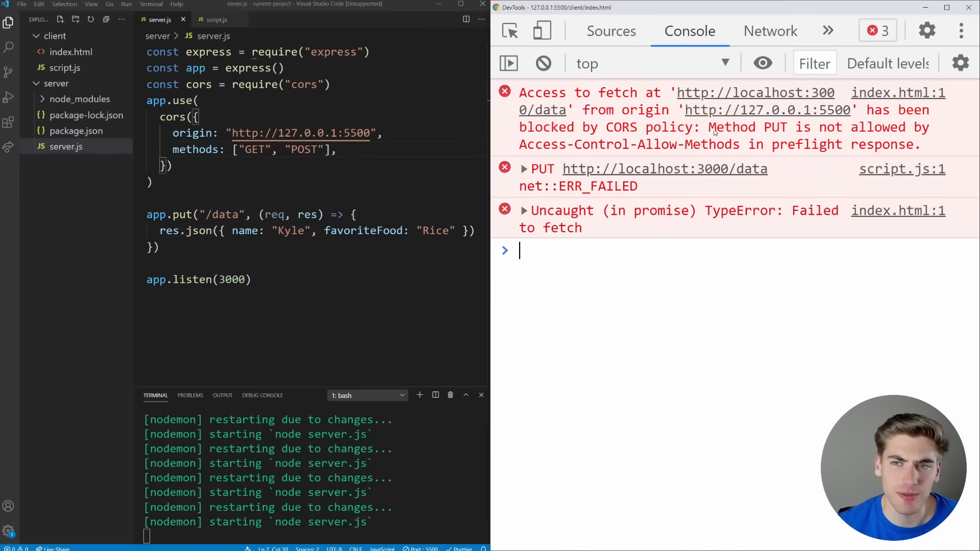
double_click(731, 127)
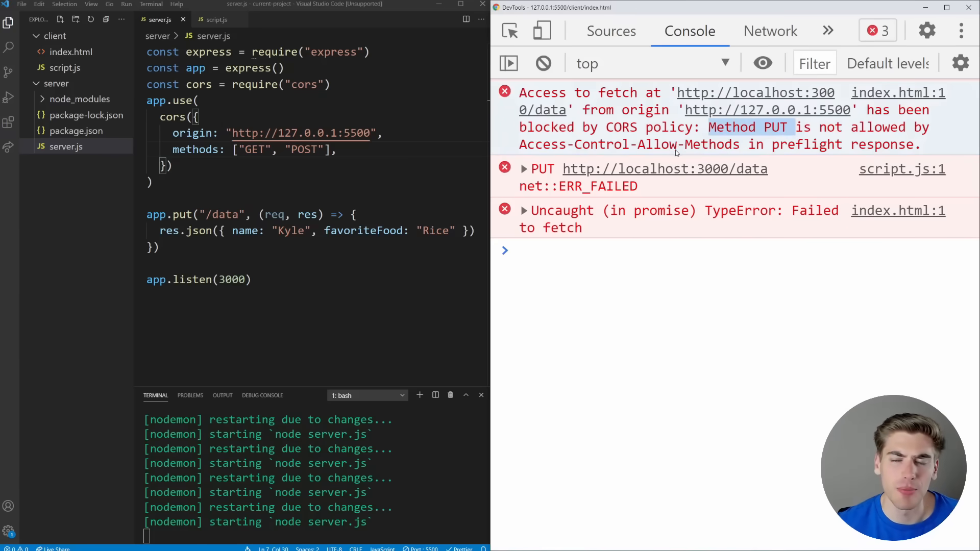
left_click(770, 31)
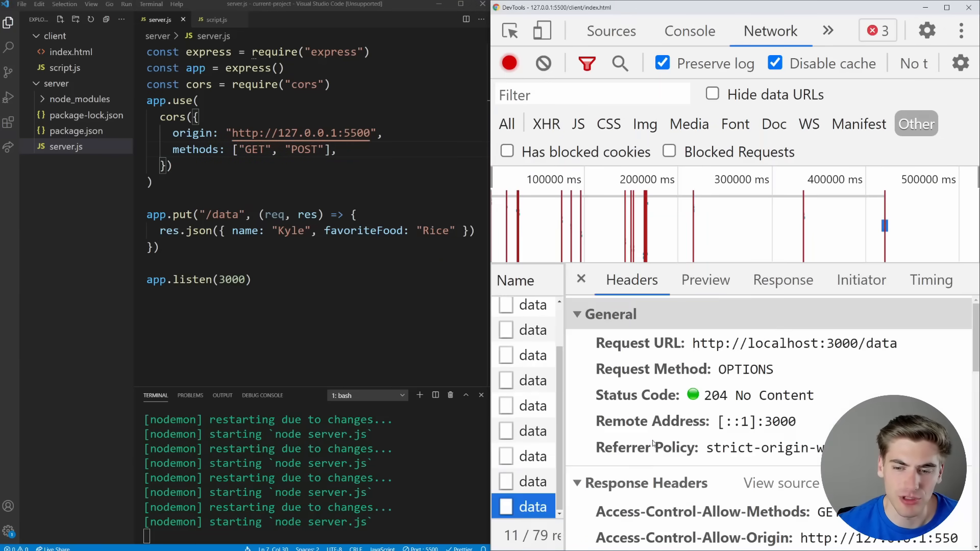
scroll("down", 3)
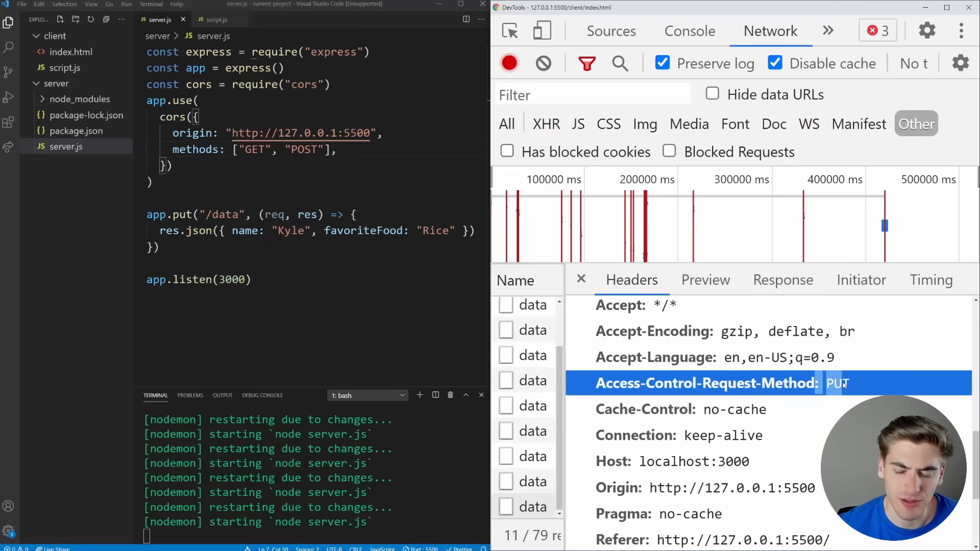
mouse_move(750, 430)
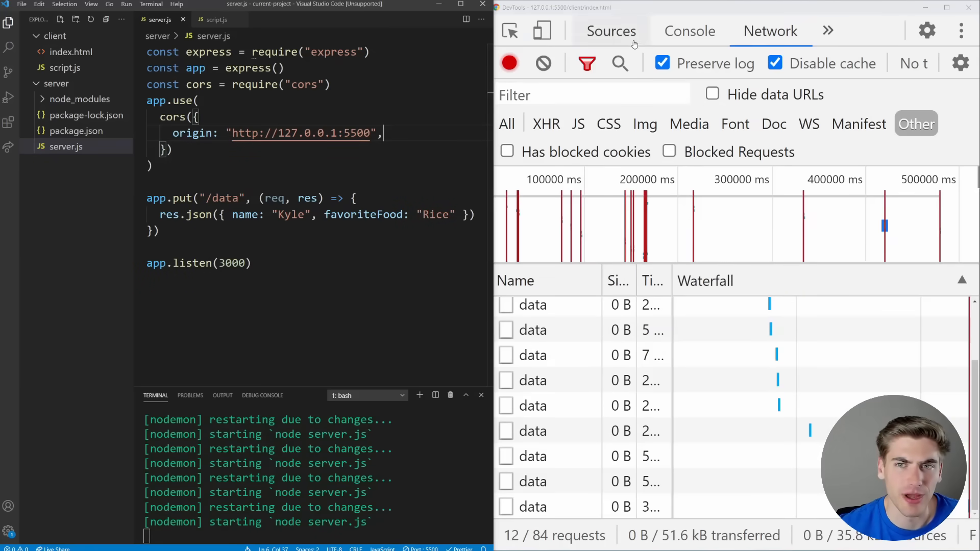
Add credentials: 'include' to the PUT fetch options in script.js.
left_click(690, 30)
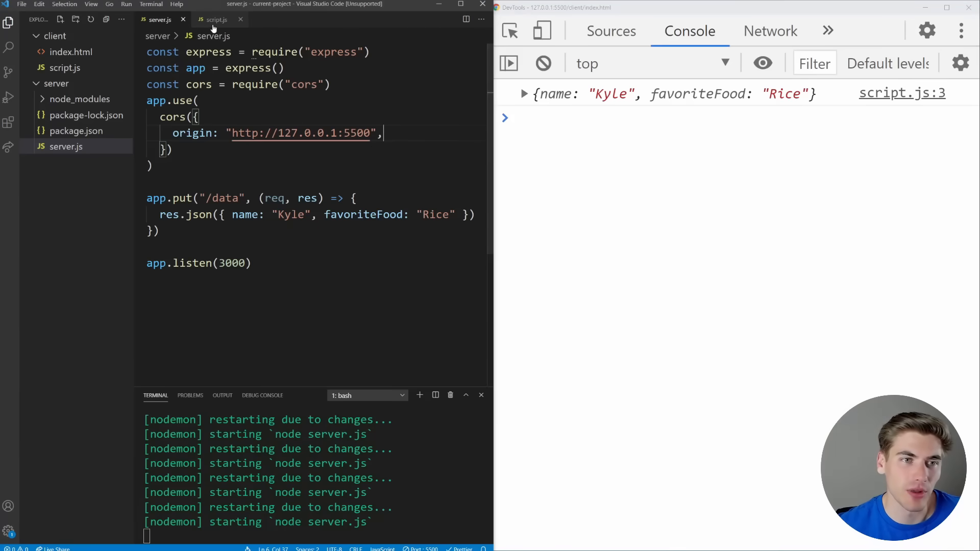
left_click(215, 20)
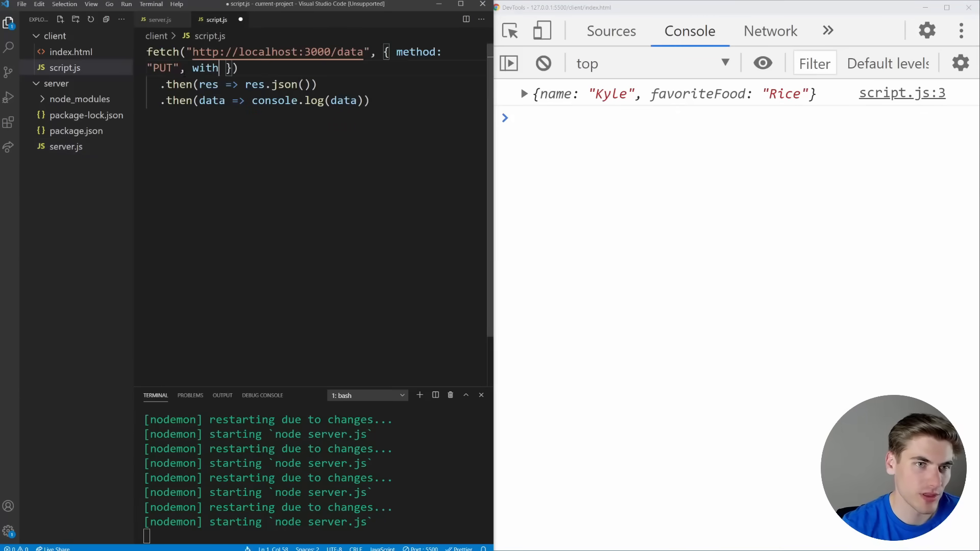
type("credentials: \"include")
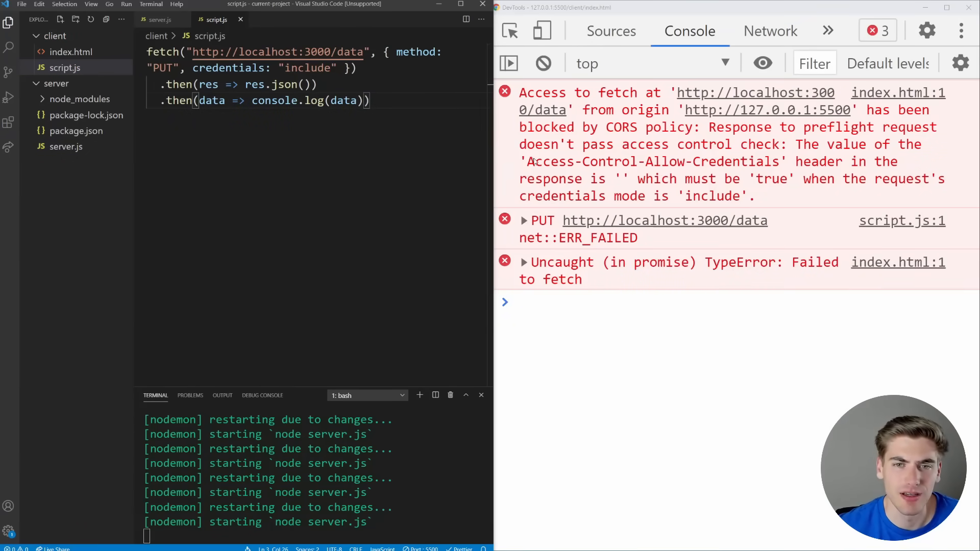
Add credentials: true to the cors options and inspect the preflight's Access-Control-Allow-Credentials header.
double_click(651, 161)
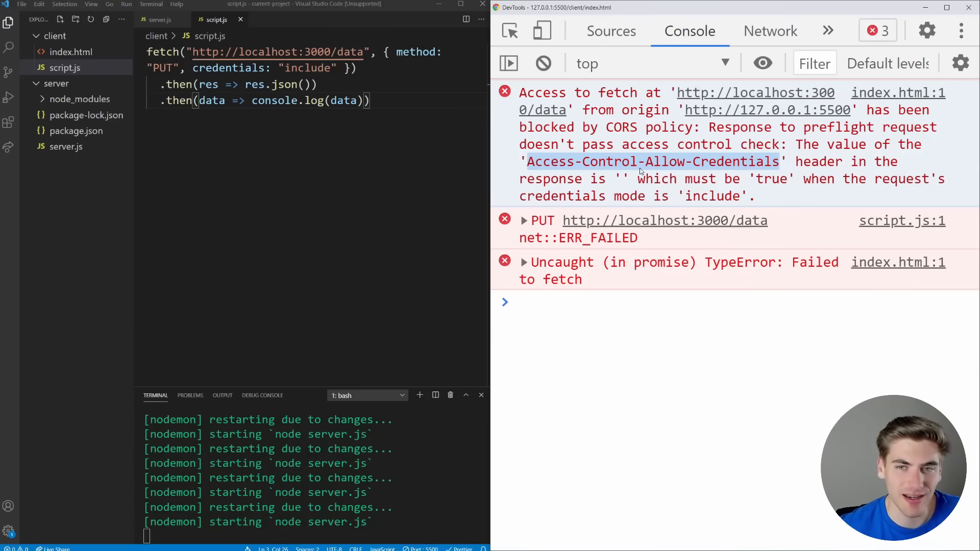
left_click(161, 20)
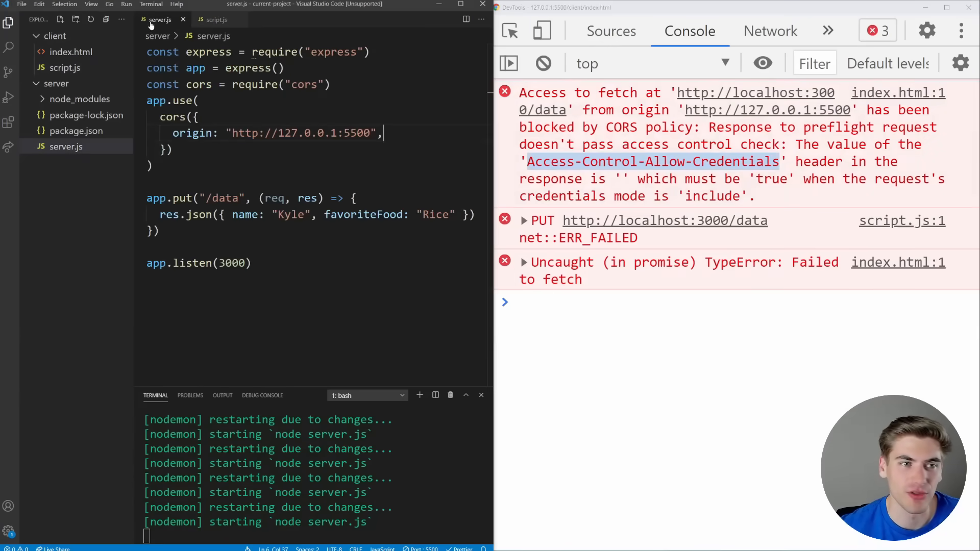
type("with")
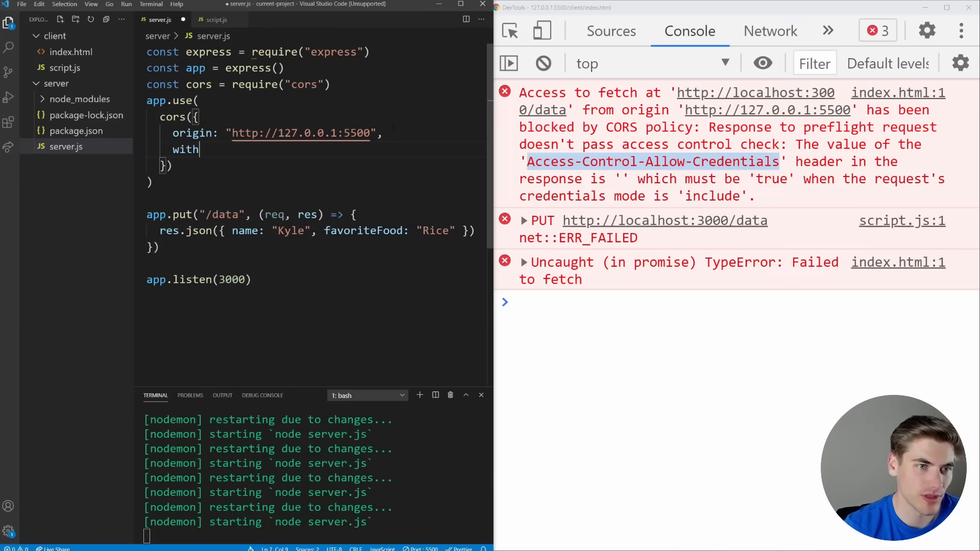
type("credentials: true")
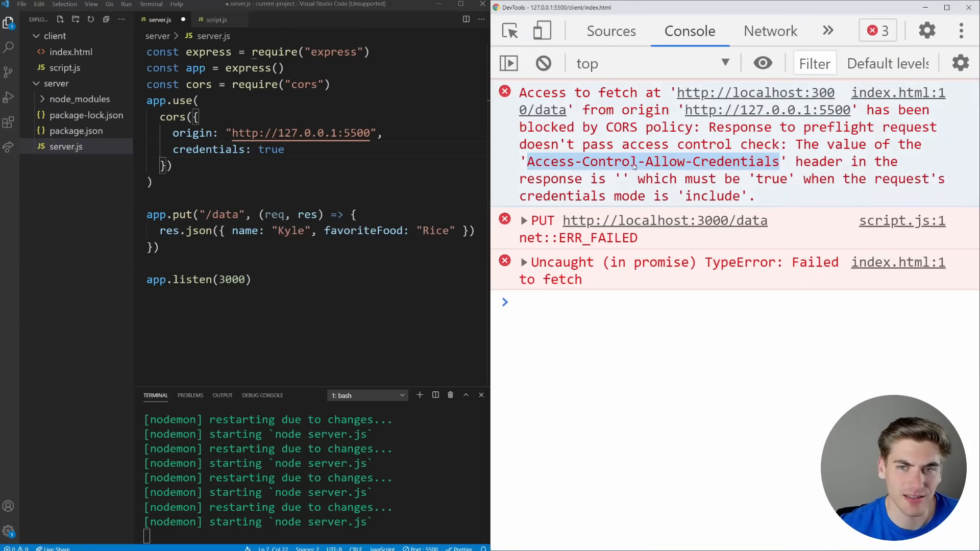
left_click(770, 31)
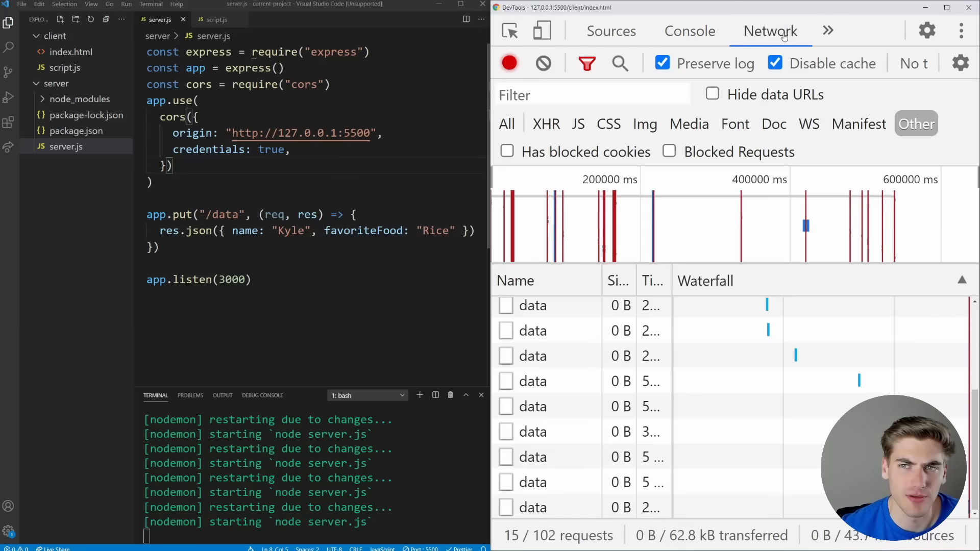
left_click(533, 508)
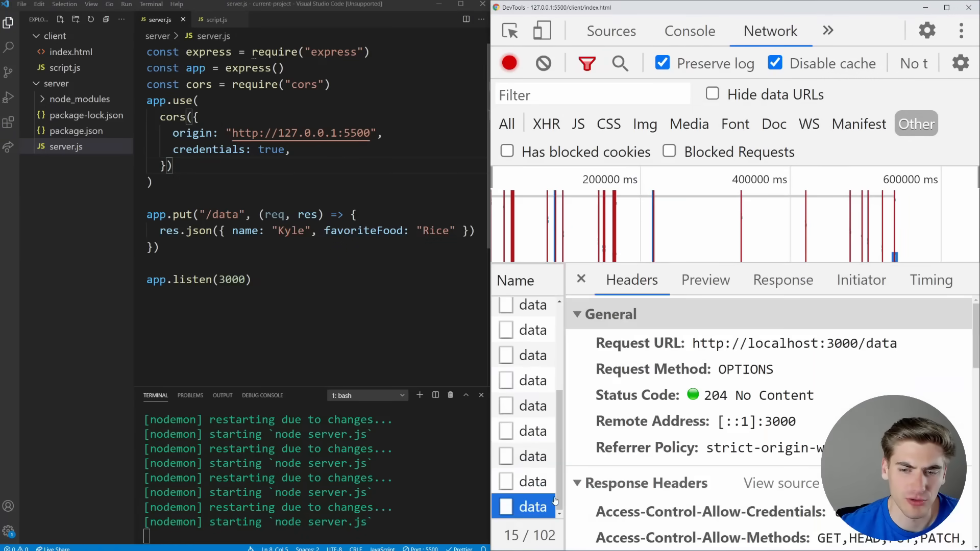